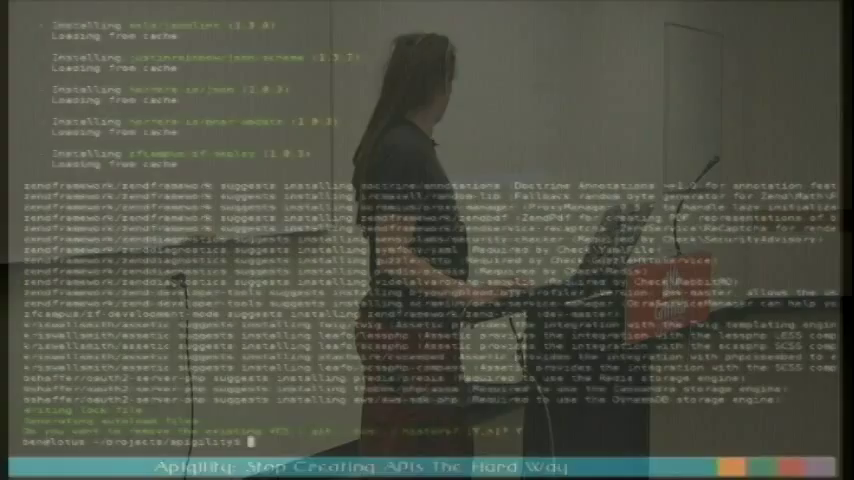
Answer Y to the composer prompt before removing the old osdc folders
text(Y)
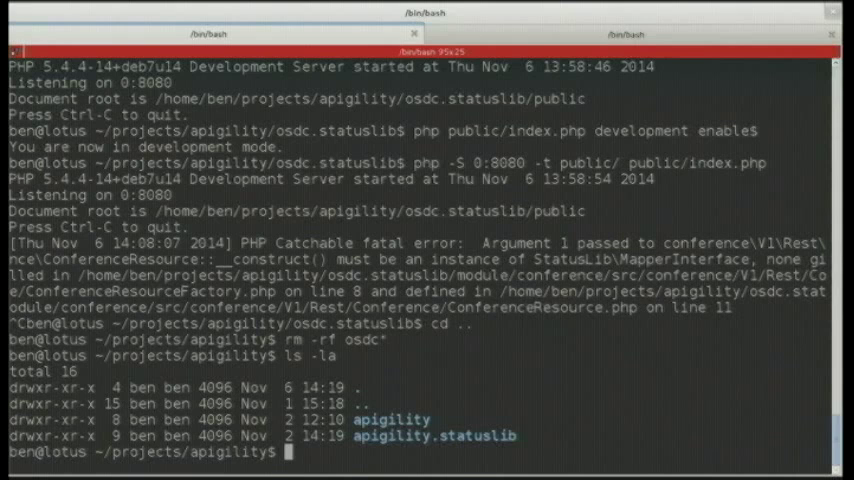
Copy the apigility project to a new osdc folder and move into it
text(cp -r apigility osdc.)
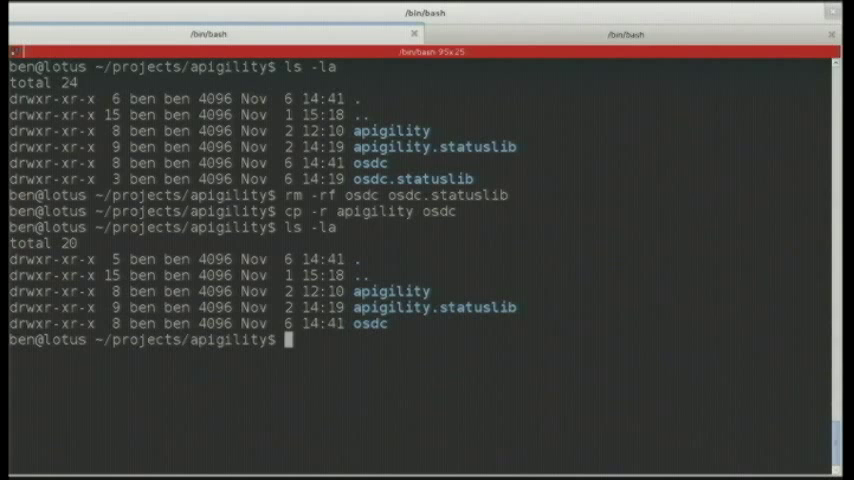
text(cd osdc/)
text(vim composer.json)
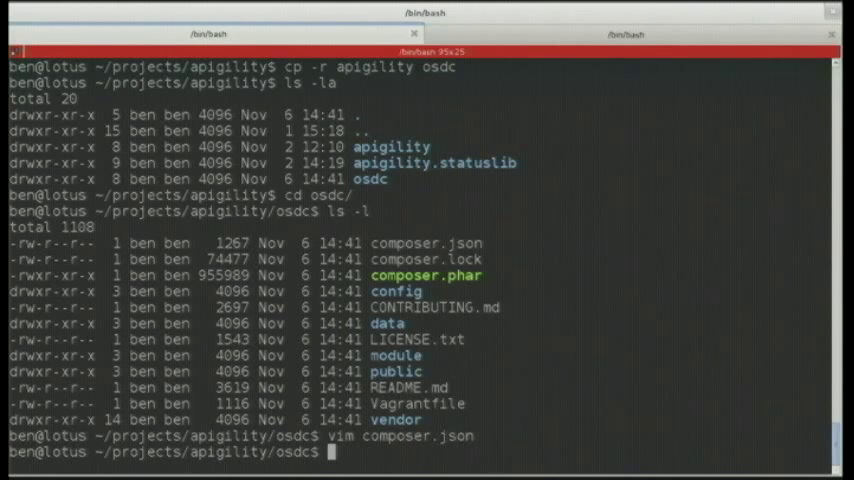
Run php -S 0:8080 -t public/ public/index.php to serve osdc
text(php -S 0:)
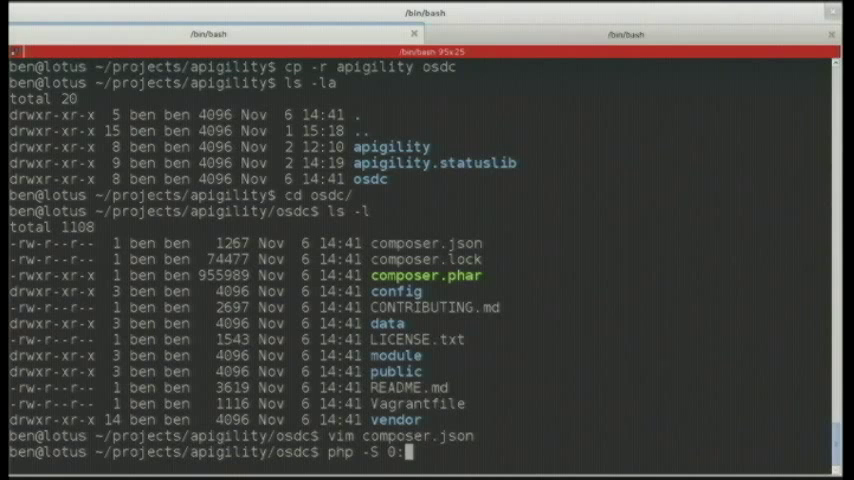
text(8080 -t)
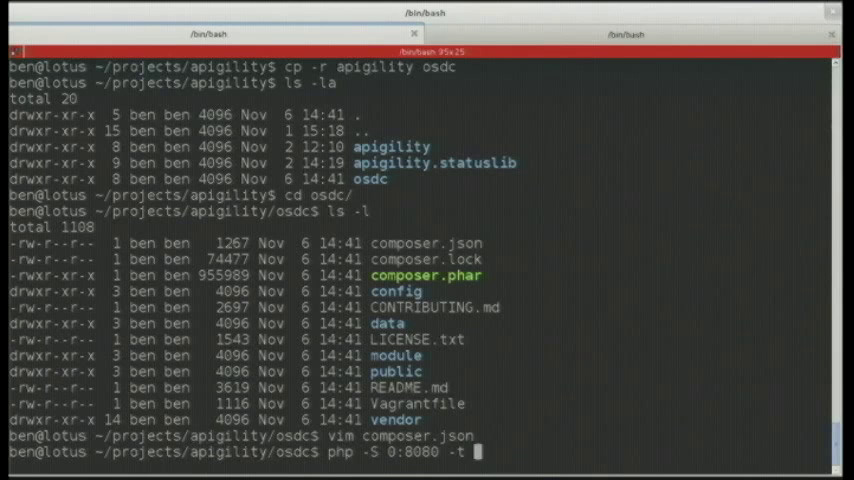
text(public/ public/index.php)
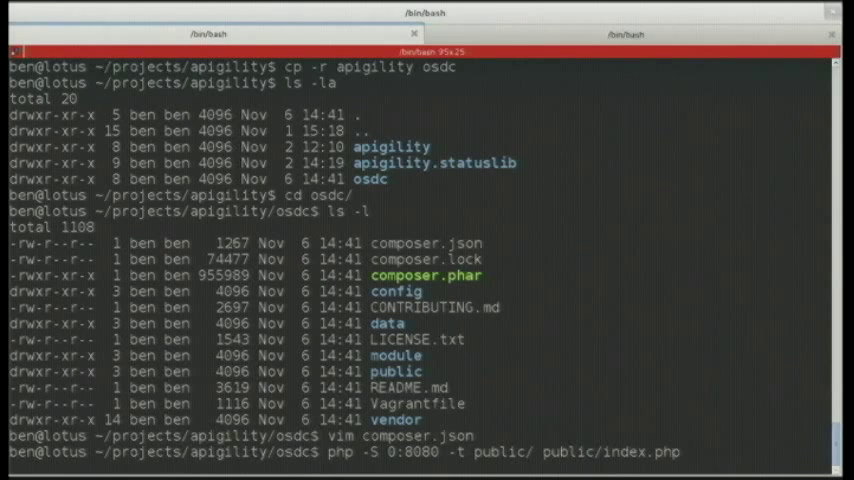
key(Return)
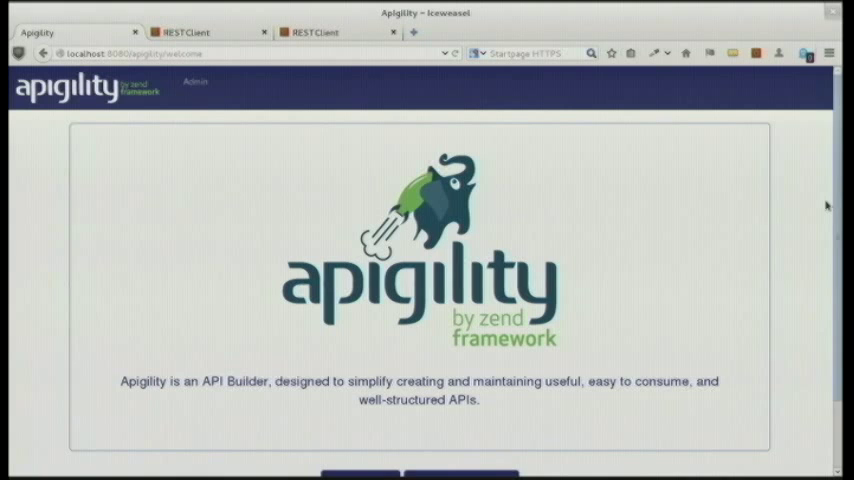
From the Apigility welcome page, create a new API named conference
scroll(down, 3)
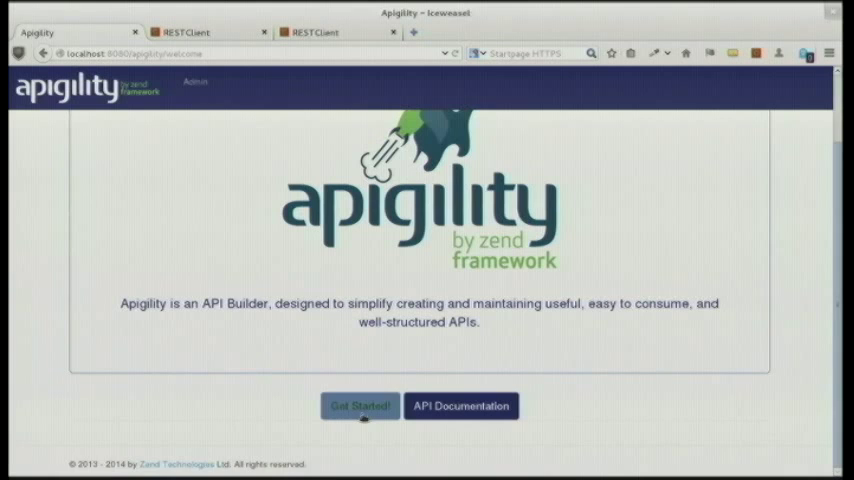
click(359, 405)
text(conference)
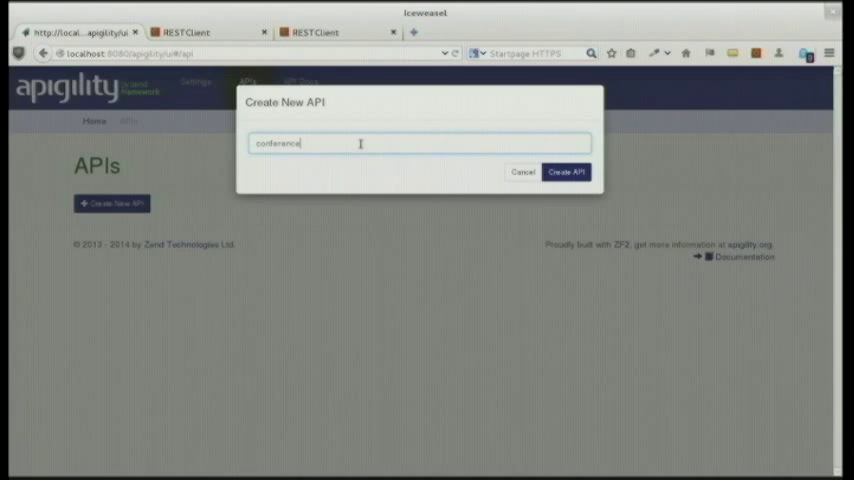
click(566, 171)
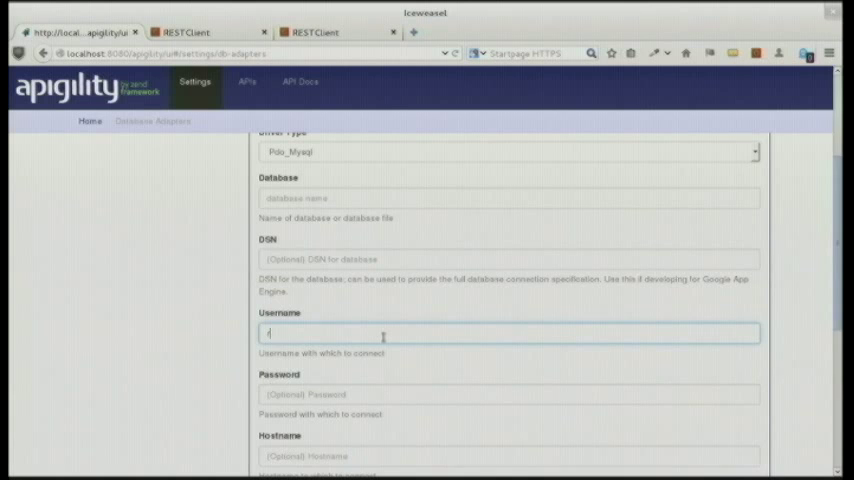
Leave the adapter form and go to the conference API's new REST service form
scroll(down, 3)
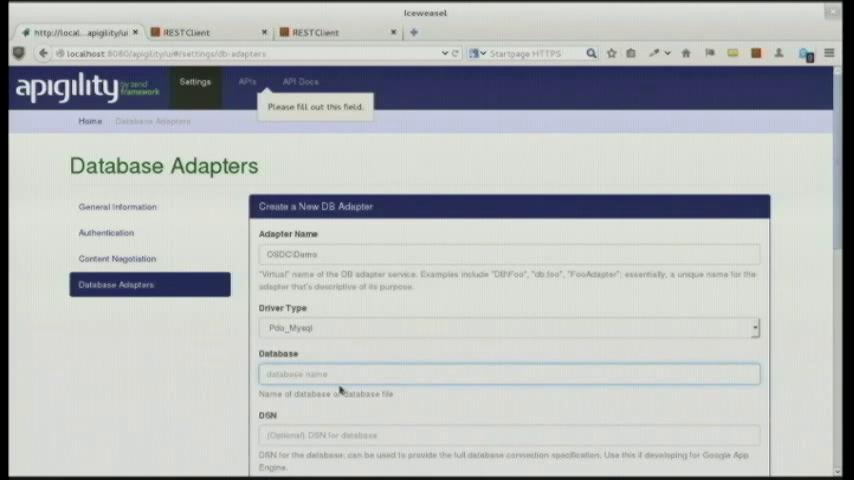
text(confere)
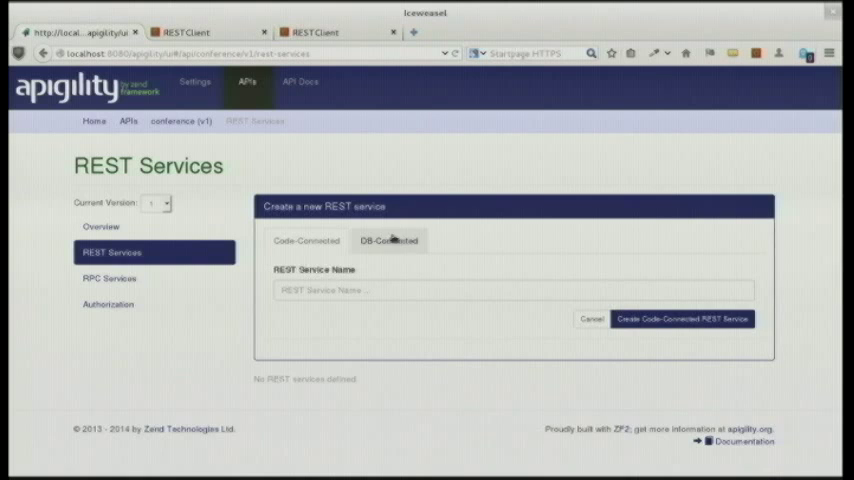
Enter table name conerence and create the DB-connected REST service
text(conference)
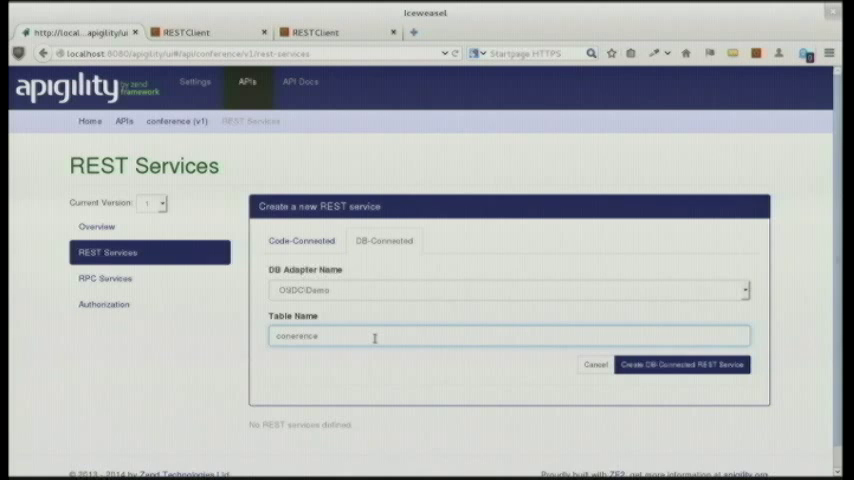
click(689, 363)
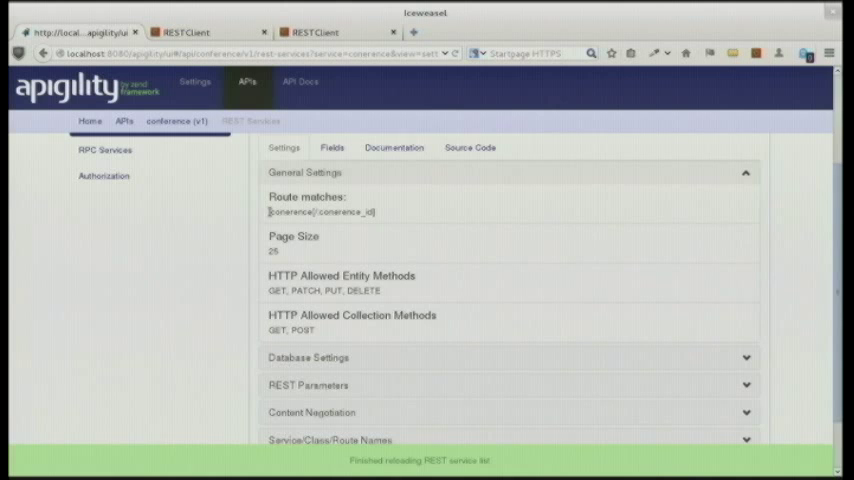
Delete the conerence service with all its files and open RESTClient
double_click(288, 212)
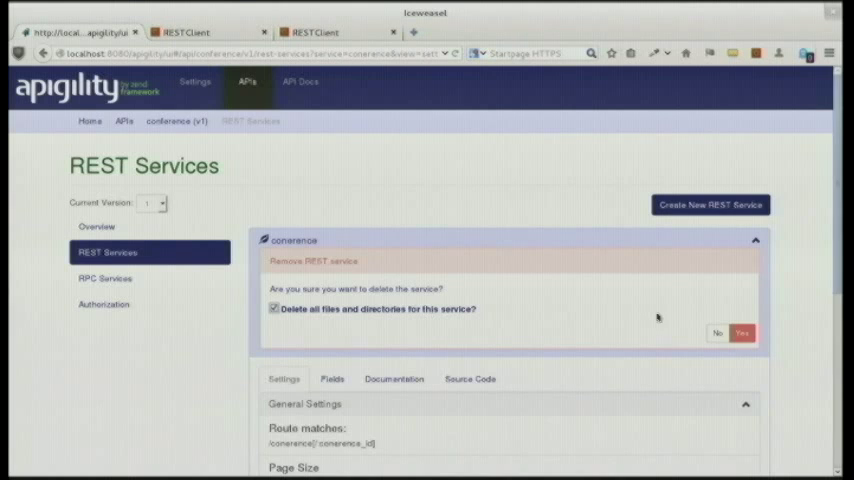
click(743, 329)
text(con)
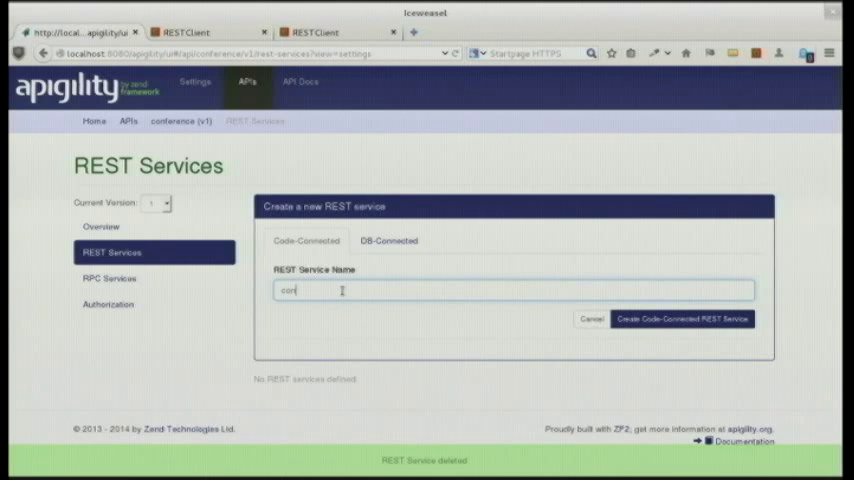
click(387, 240)
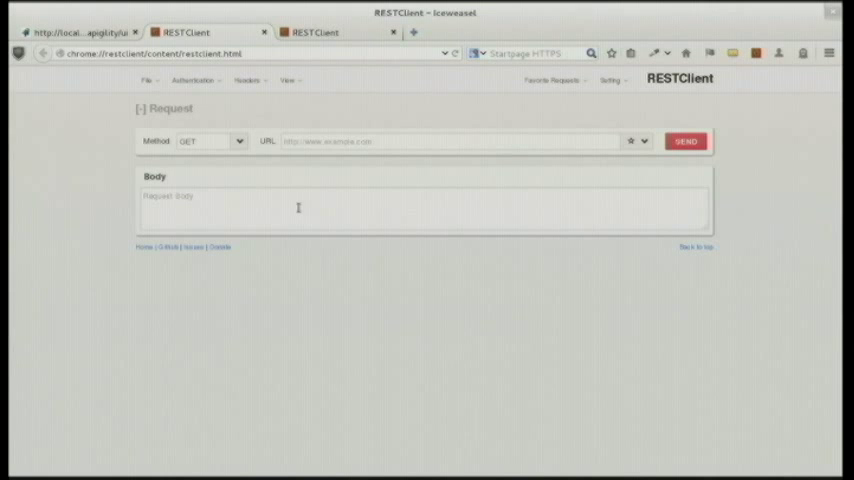
click(685, 141)
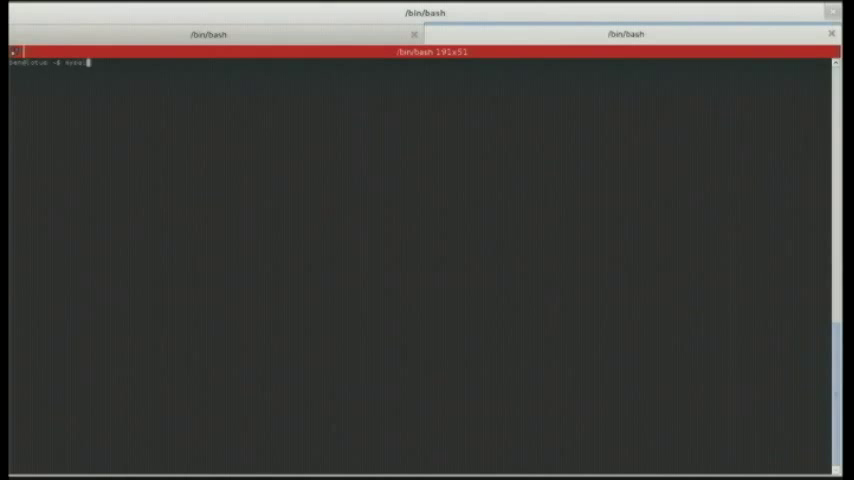
In mysql, clear the screen and start typing create table conference
text(mysql)
text(use conference)
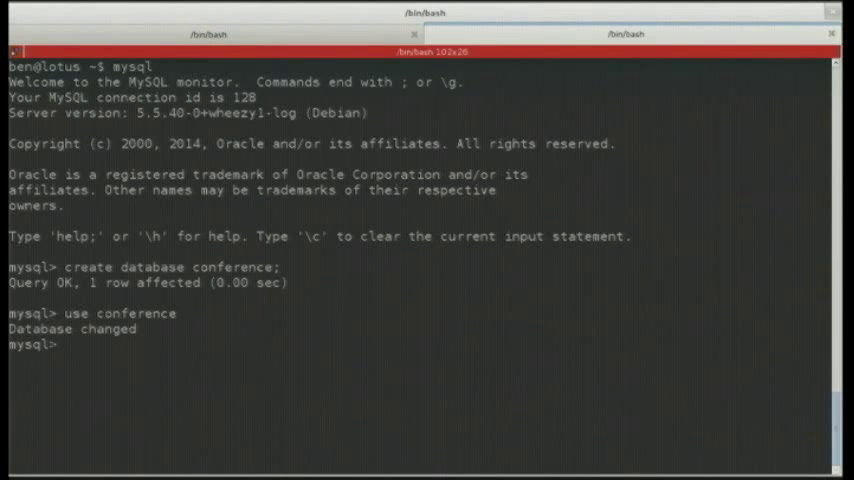
key(ctrl+l)
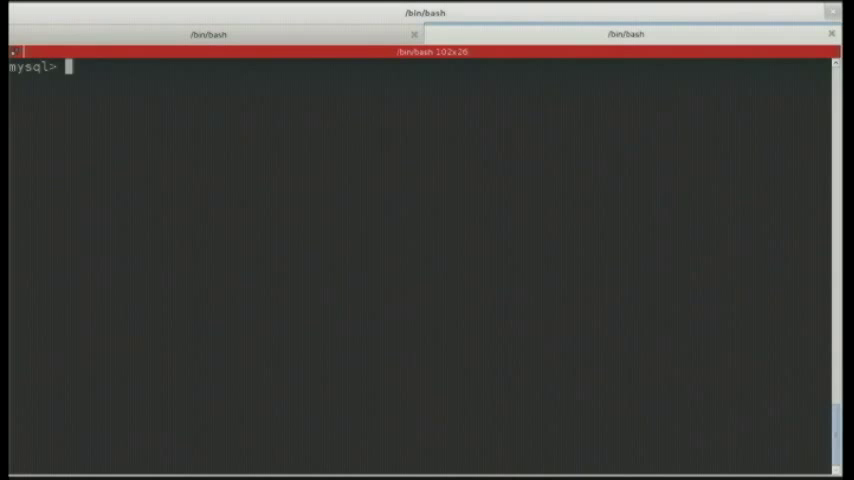
text(create table conference ()
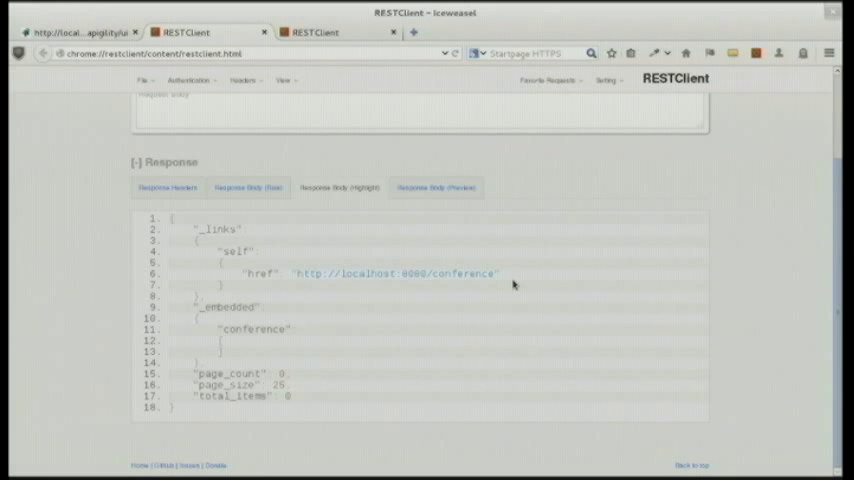
POST to create conference 1, then enter a body with name, starts 2014-11-04 and ends
scroll(up, 3)
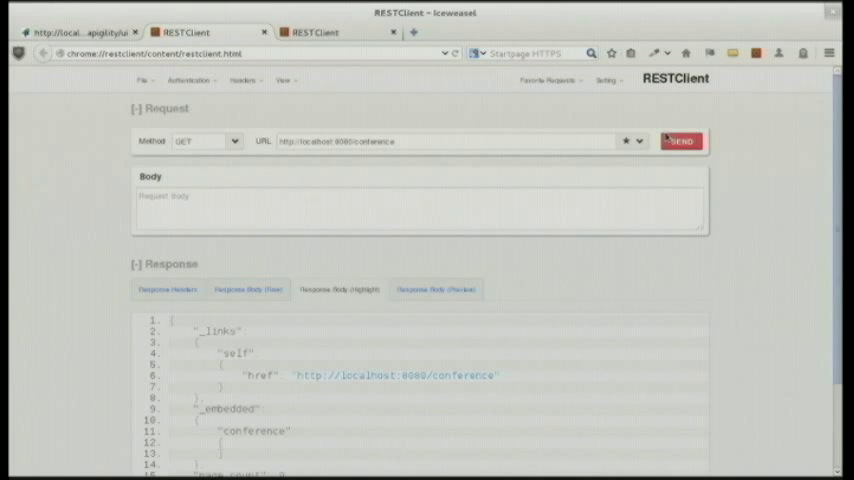
click(207, 140)
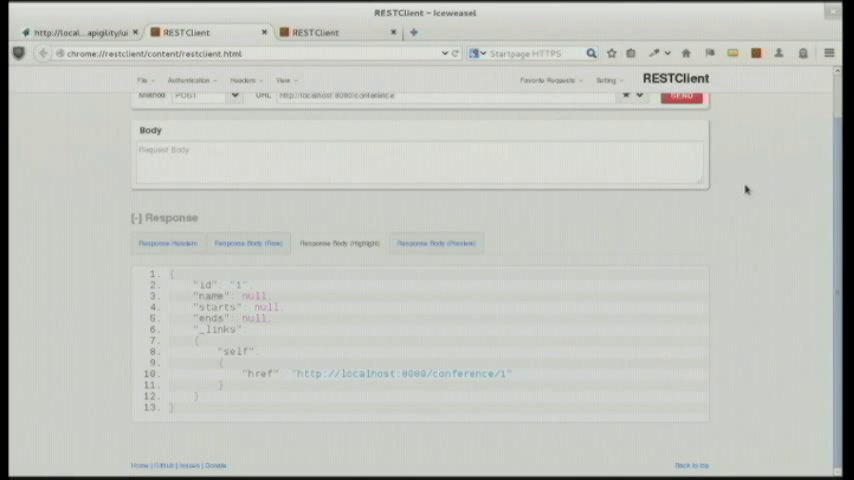
mouse_move(423, 137)
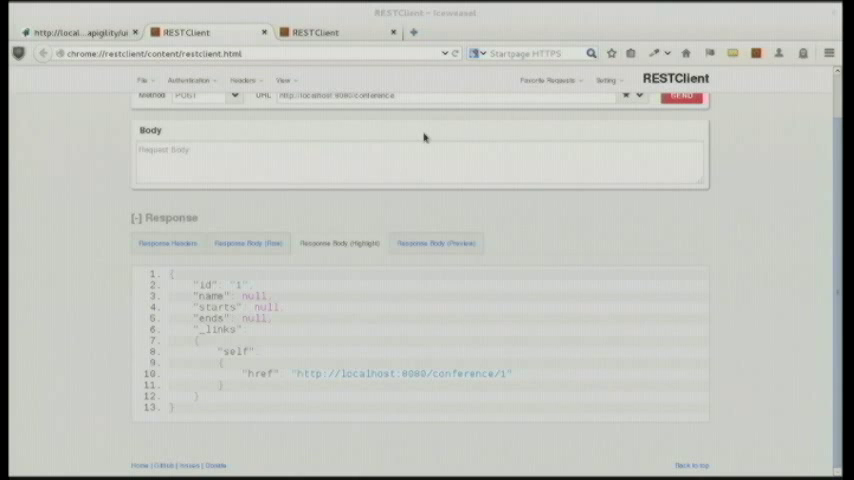
text({"name":"Open Source Developers' Conference, 2014","starts":"2014-11-04","ends":"2014-11-07"})
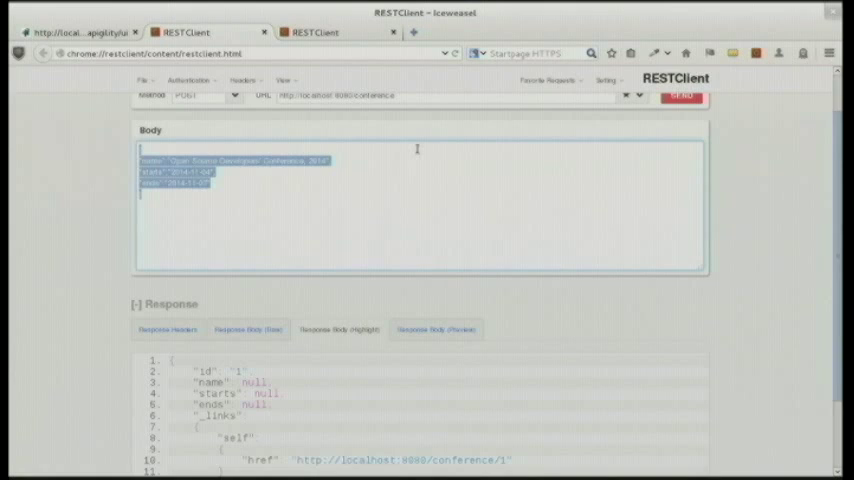
In Apigility, scroll through the conference service's field settings, including the required name
click(80, 33)
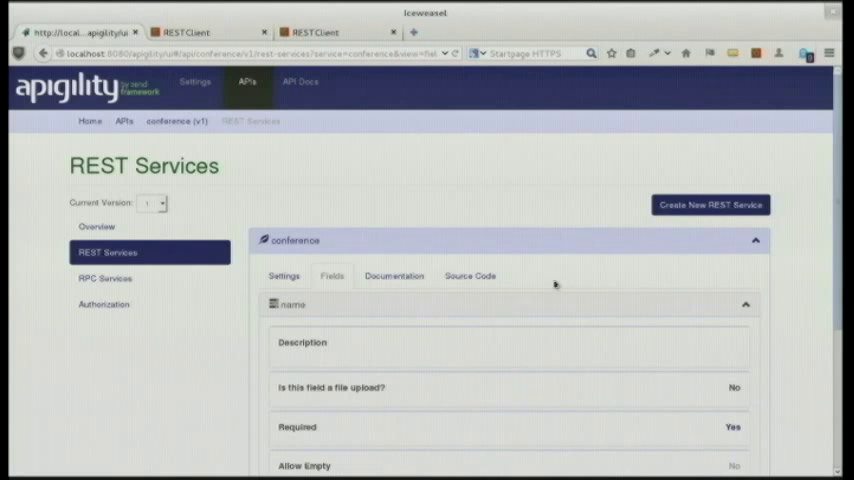
scroll(down, 3)
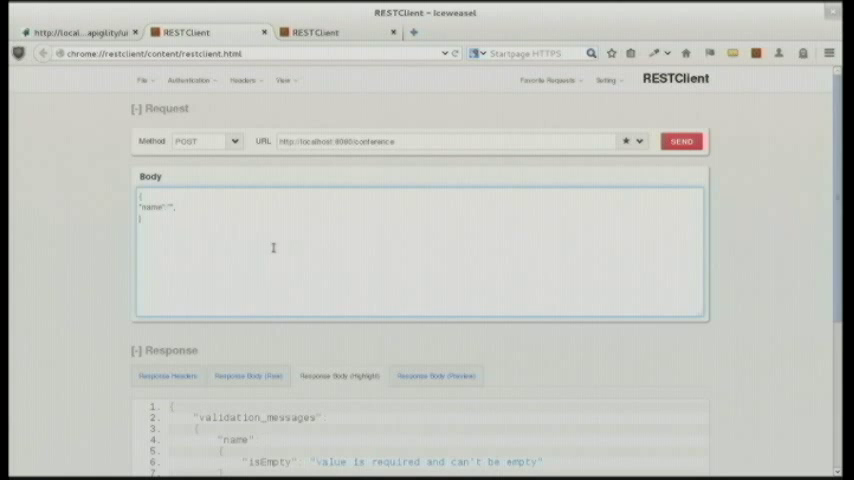
POST a conference JSON body with an empty name to /conference and review the required-value errors
click(682, 141)
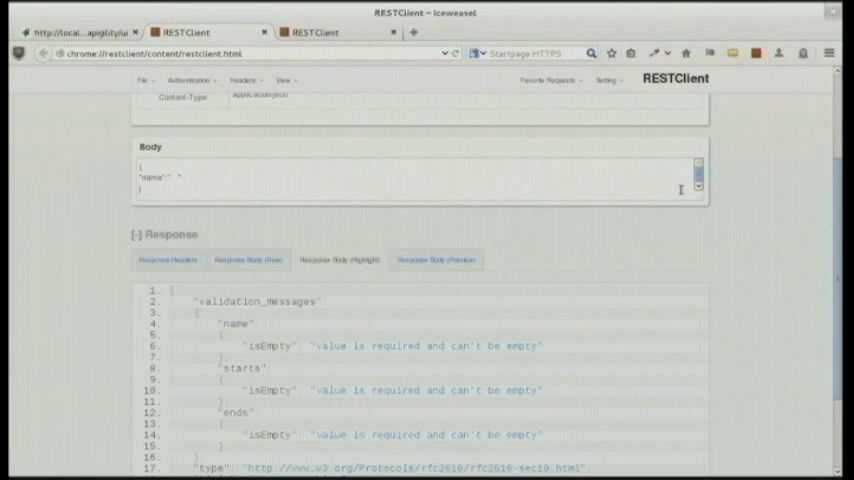
mouse_move(505, 174)
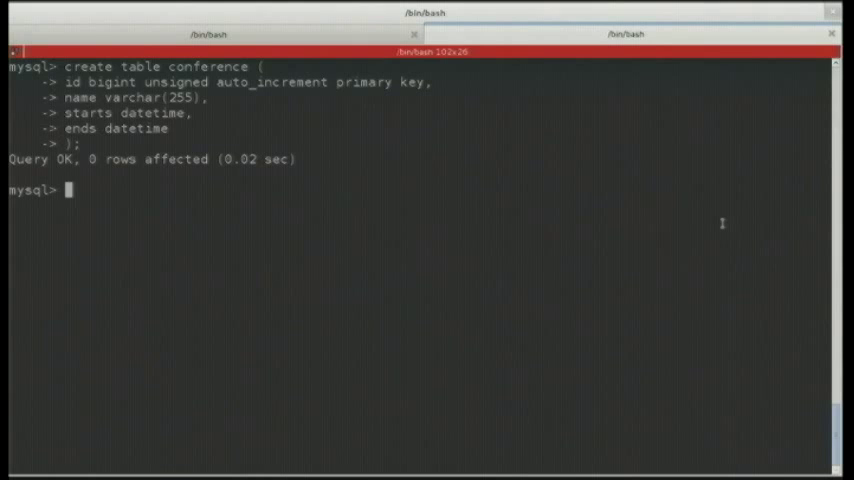
Query the new conference table with SELECT * FROM conference
text(select * from conference ;)
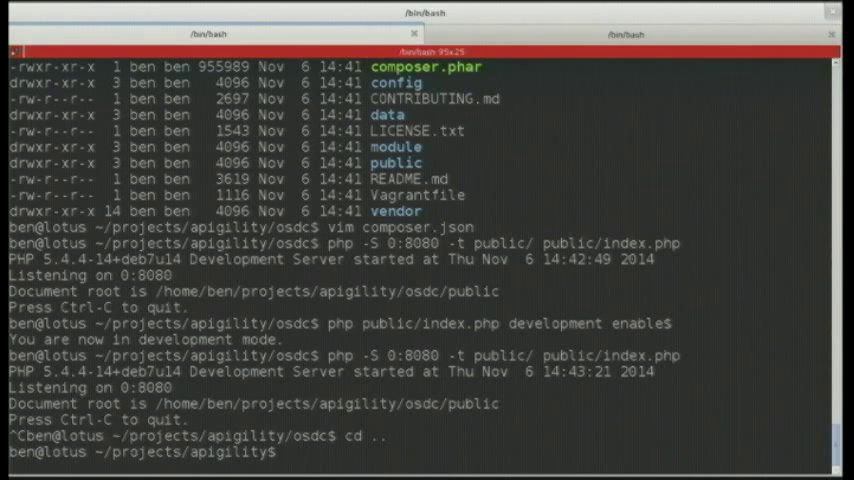
Copy apigility.statuslib to osdc.statuslib with cp -a
text(cp -a apigility.statuslib/)
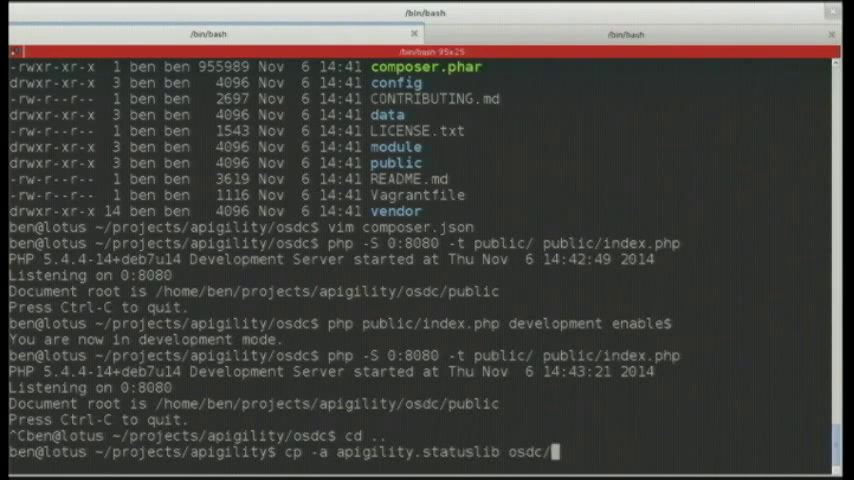
text(.statuslib)
key(Return)
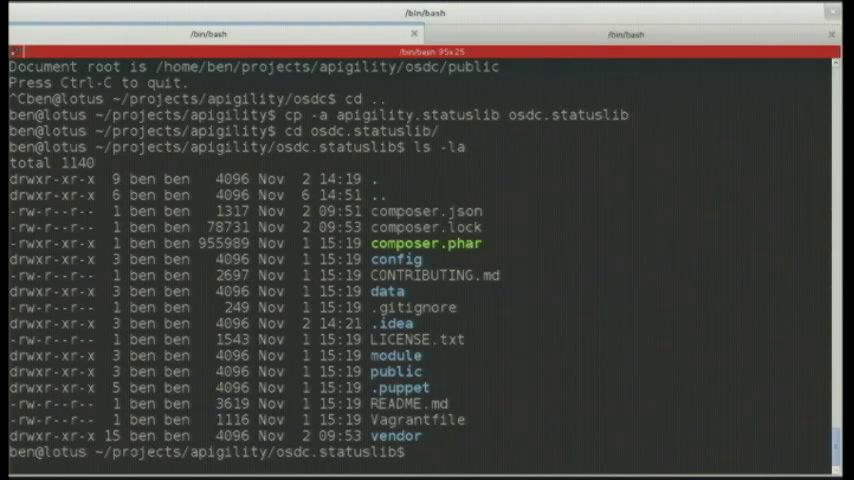
key(Ctrl+r)
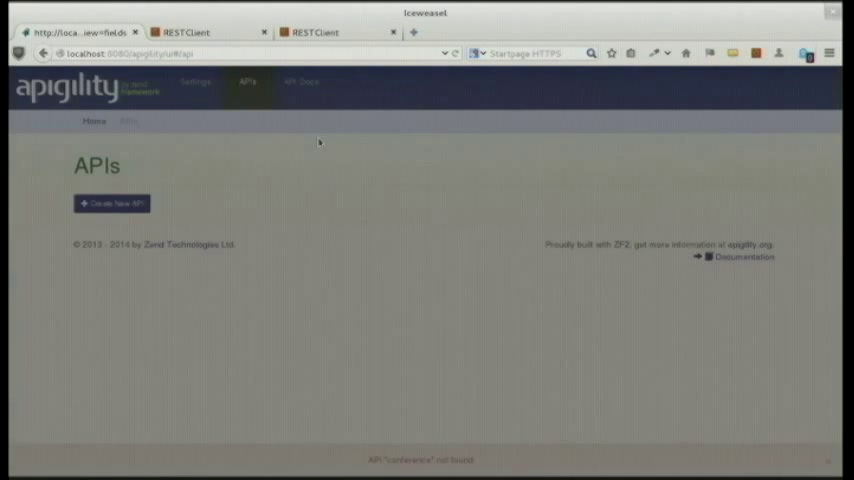
Create the conference API and start naming its new REST service
click(112, 203)
text(co)
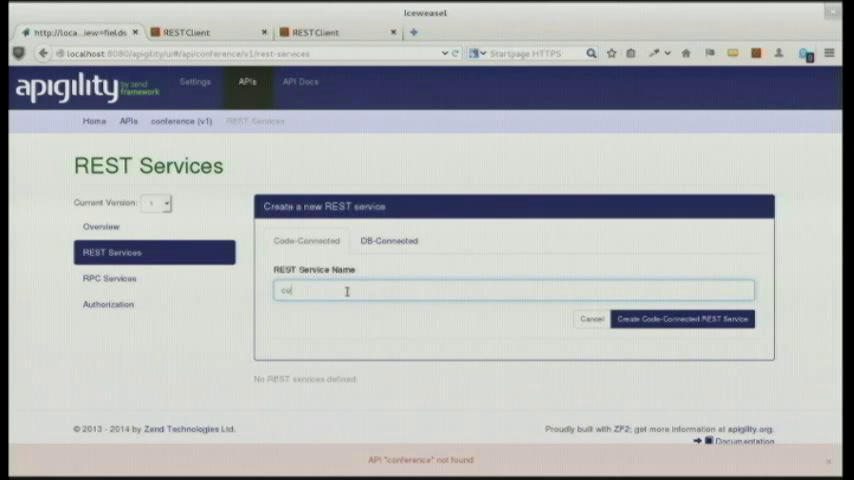
click(682, 318)
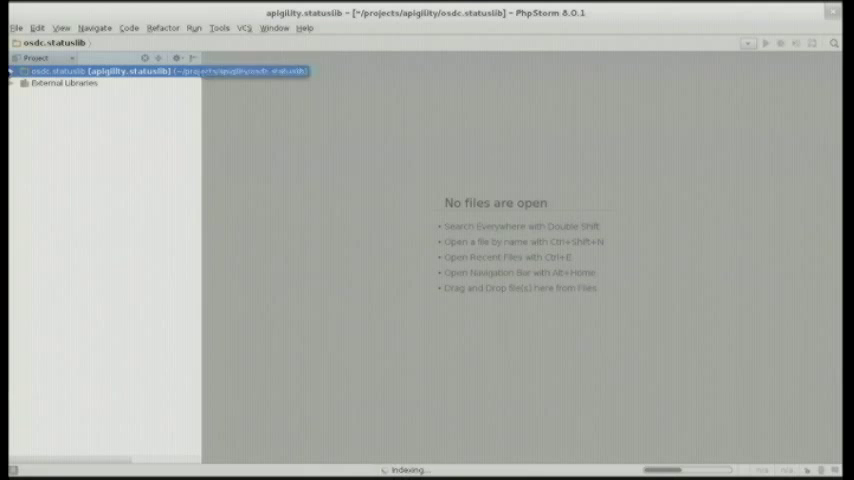
Expand the conference V1 Rest folders and open the ConferenceResource class file
click(24, 74)
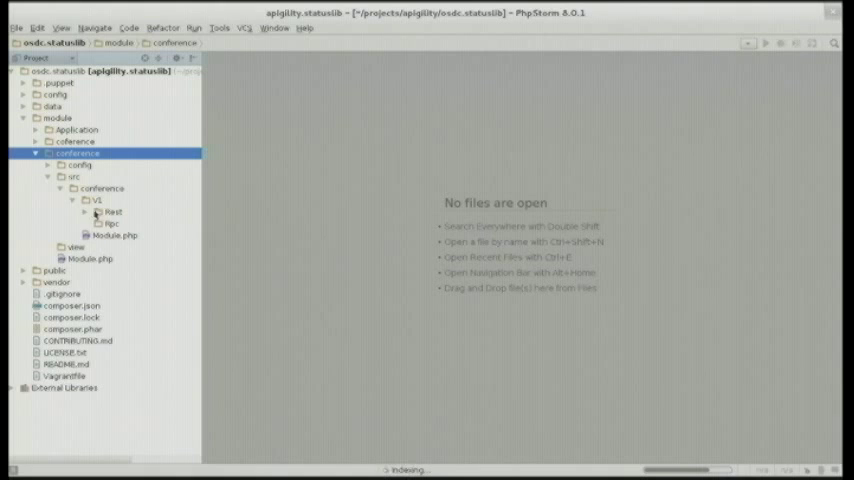
click(84, 211)
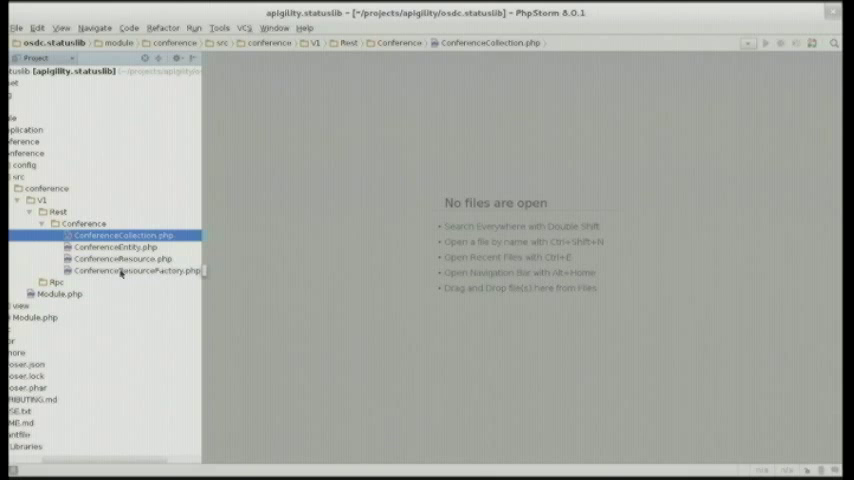
double_click(120, 259)
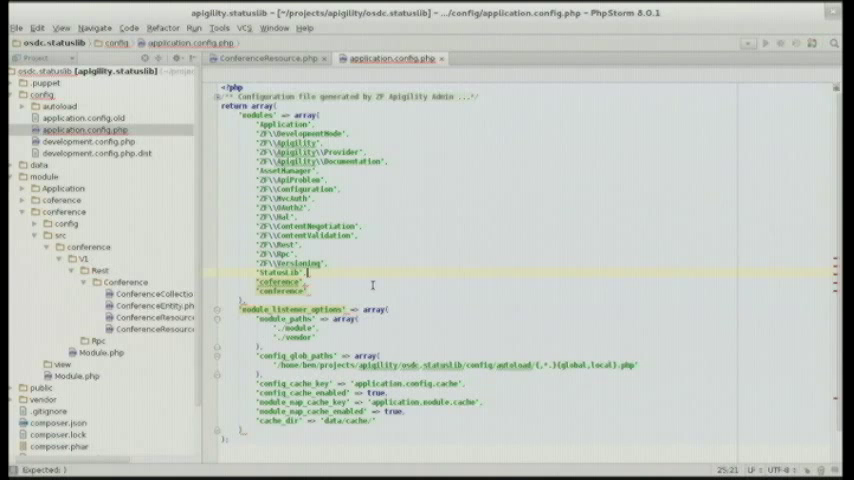
Add 'statuslib' => array('array_mapper_path' => 'data/statuslib.php') to local.php's returned array
click(24, 107)
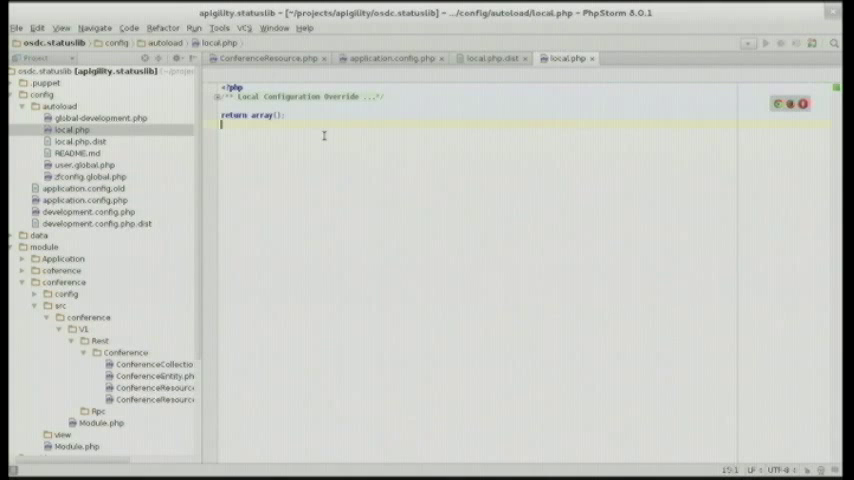
text('statuslib' => array()
text('array_mapper_path' => 'data/statuslib.php',)
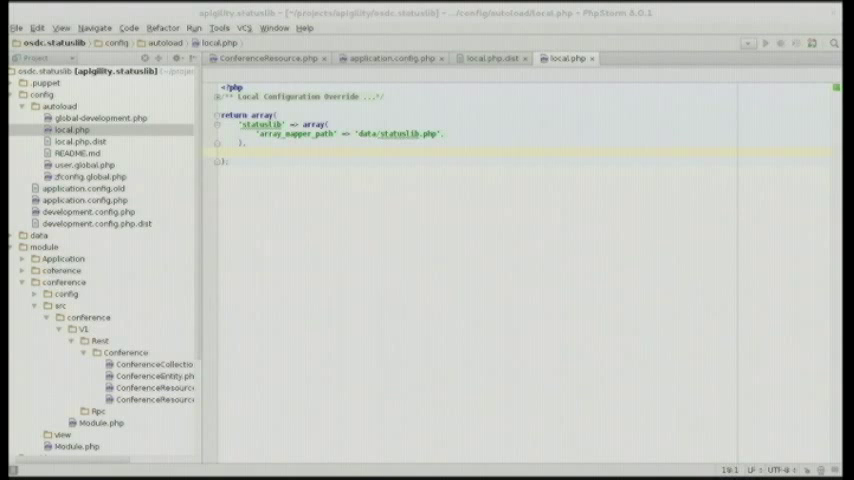
Add a new PHP file statuslib.php in the data folder containing <?php return array();
click(38, 235)
text(return array();)
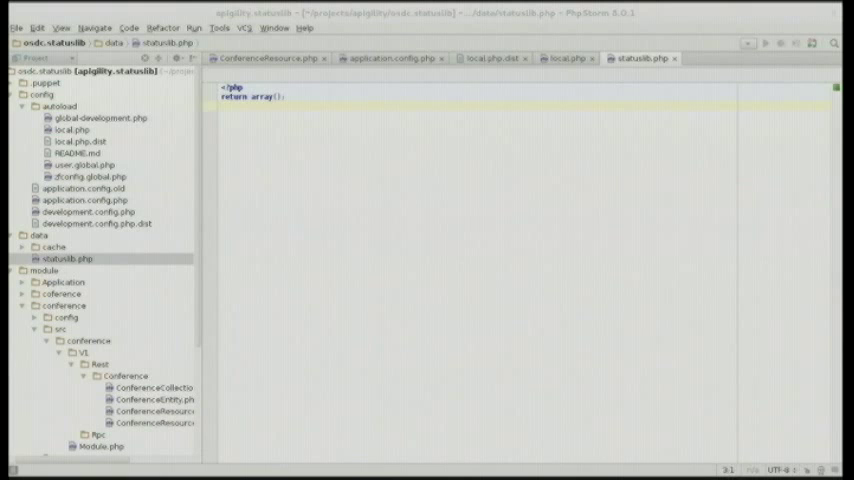
Replace ConferenceResource's ApiProblem returns with $this->mapper calls like fetchAll() and update($id, $data)
click(270, 59)
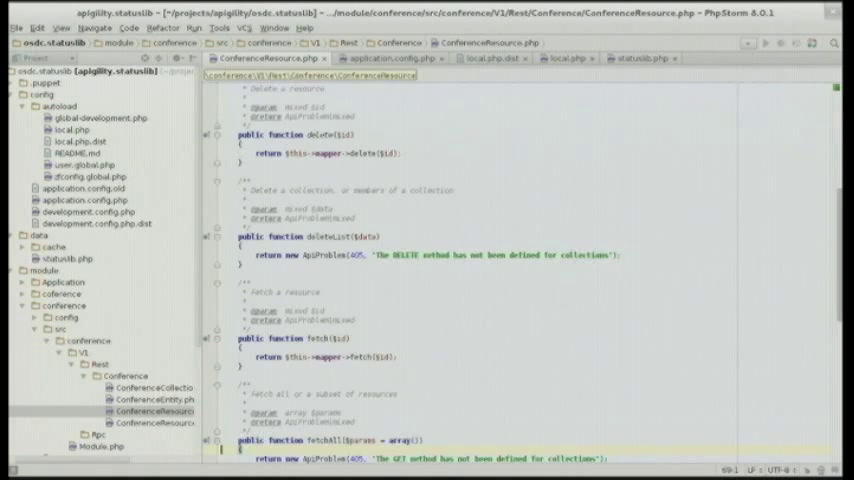
scroll(down, 3)
text(return $this->mapper->fetchAll()
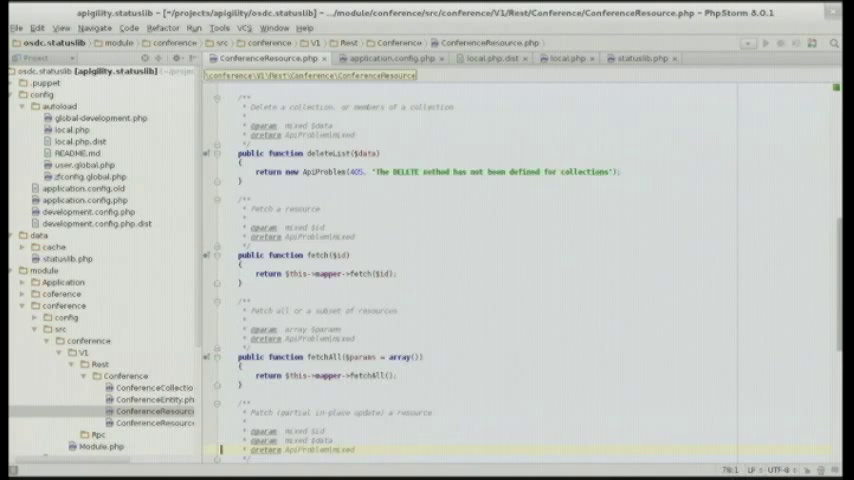
scroll(down, 3)
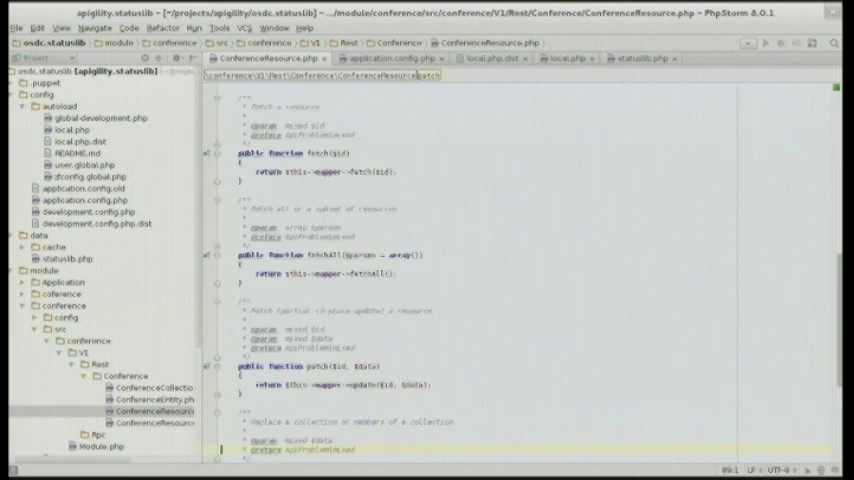
scroll(down, 3)
text(if($data->start)
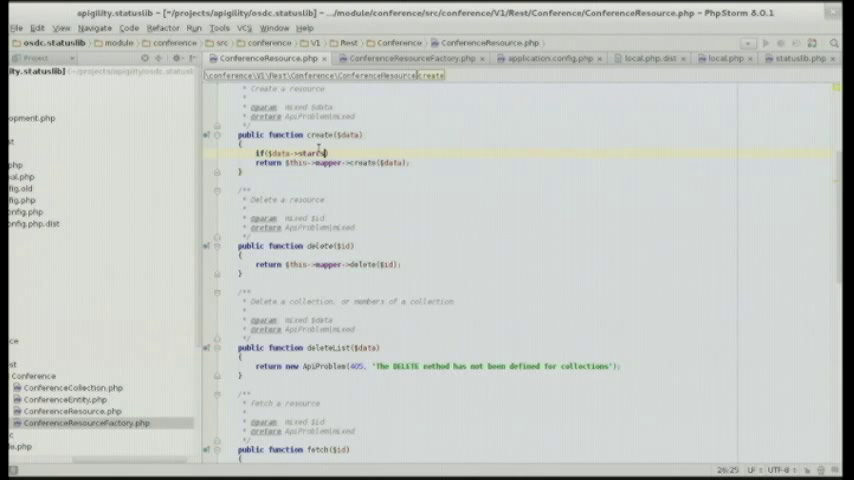
In create(), check $data->starts > $data->ends and return a new ApiProblem
text(> $data->ends) {)
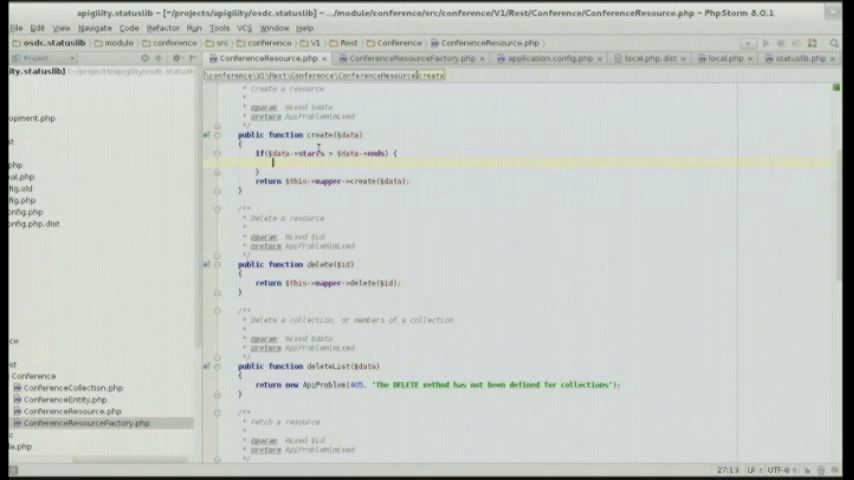
text(return n)
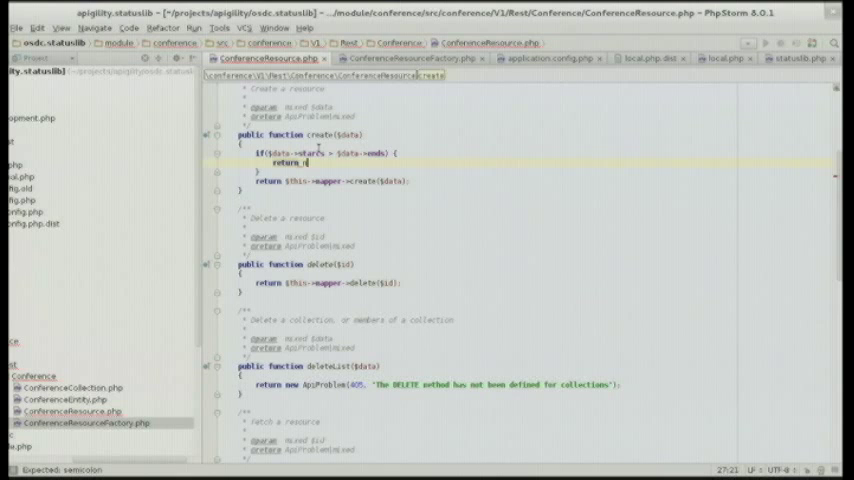
text(new A)
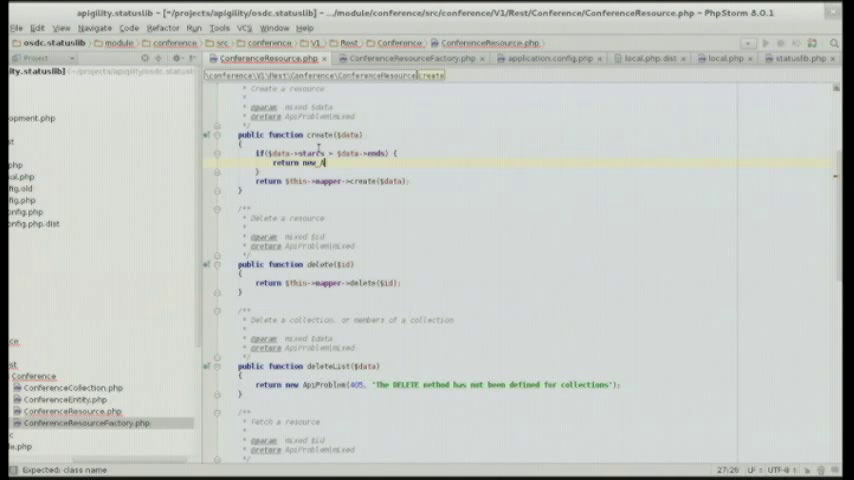
text(ApiProblem()
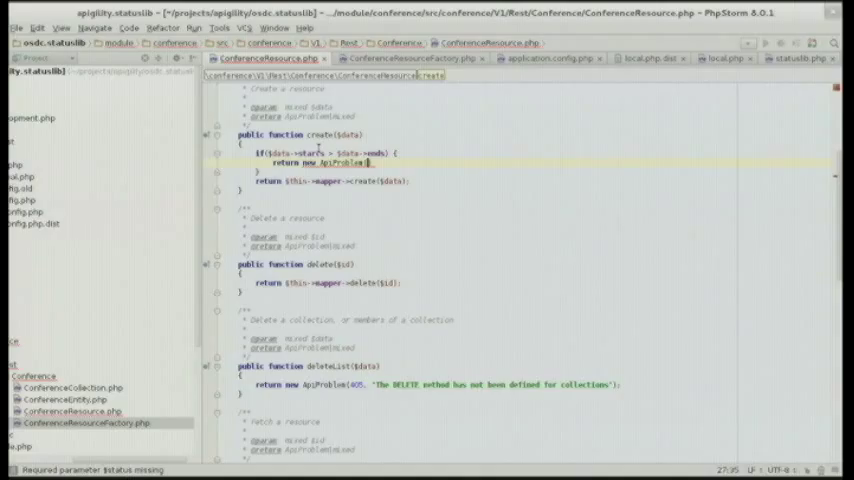